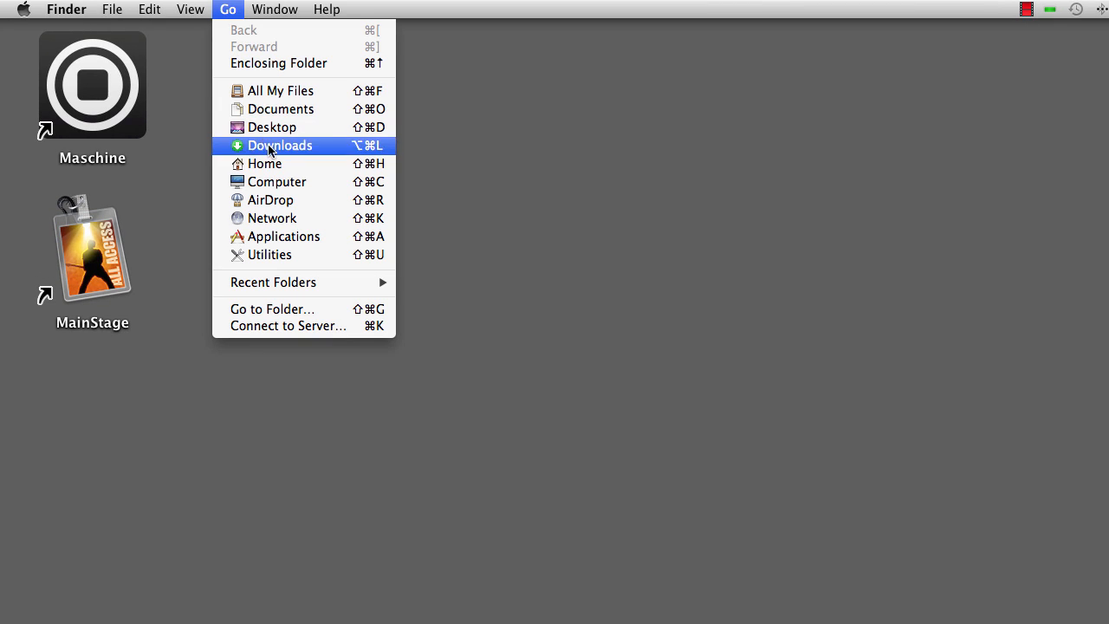
Step: Navigate from the home folder into Applications > AirspaceApps where Geco lives
left_click(265, 163)
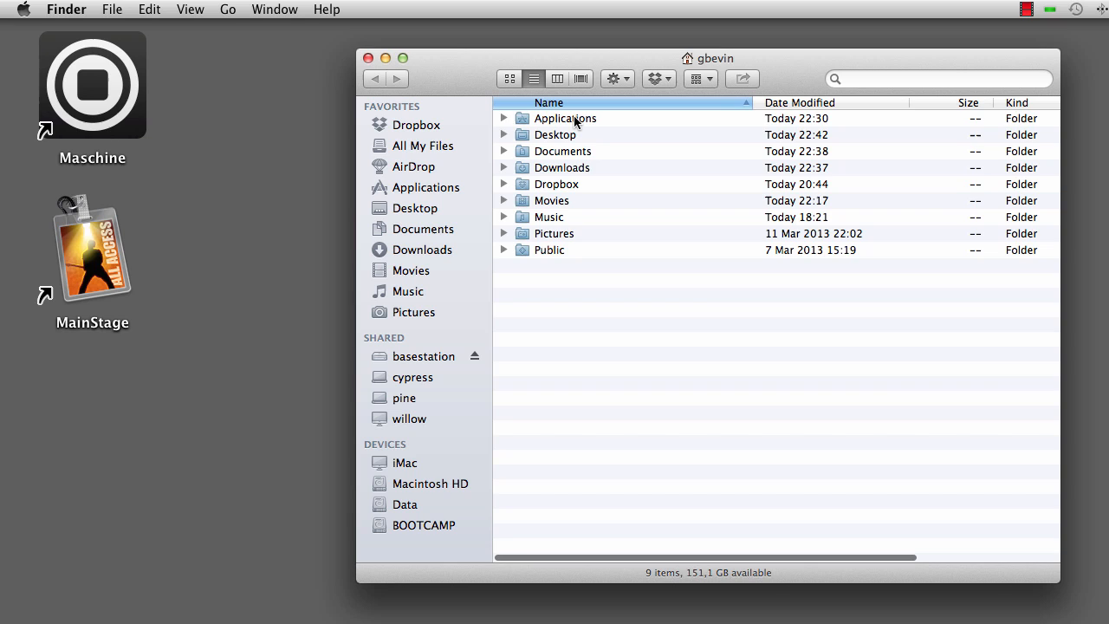
double_click(565, 118)
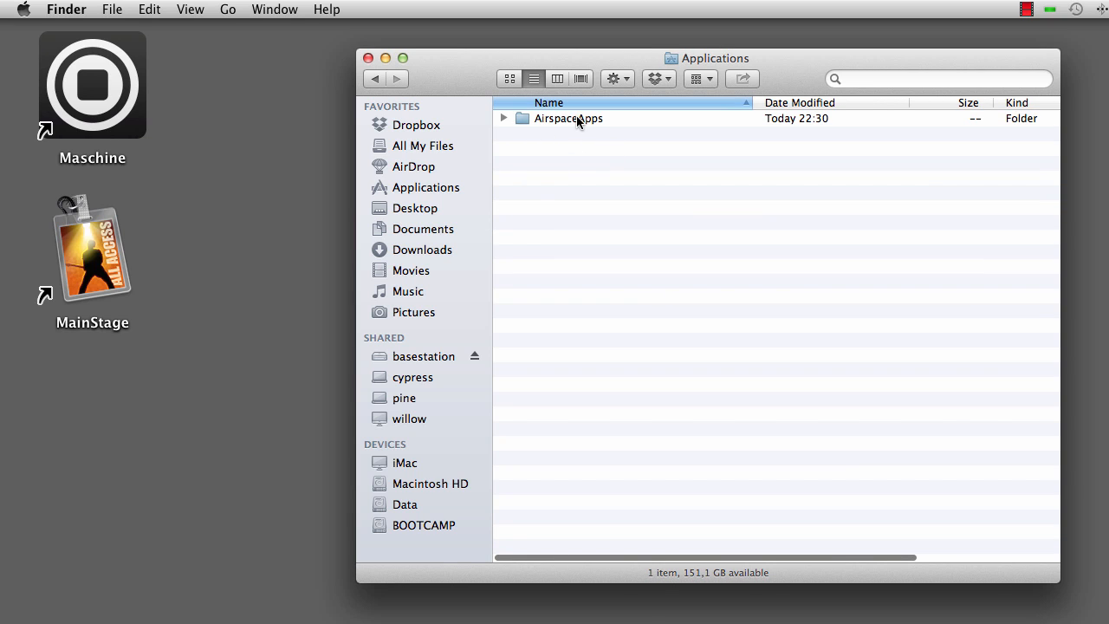
double_click(568, 118)
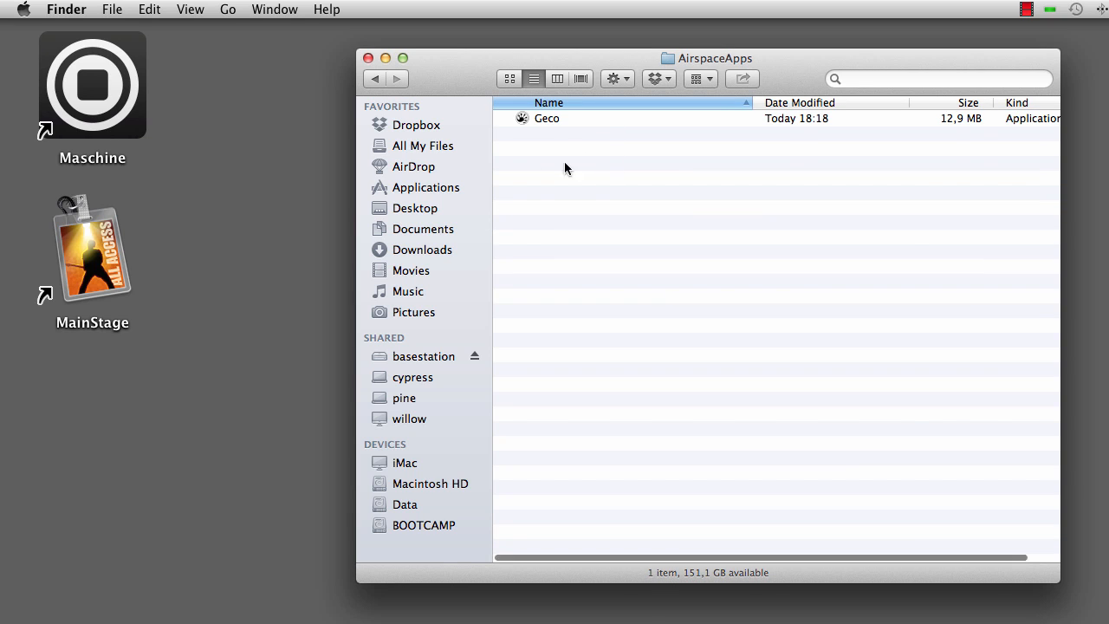
Step: Make a desktop alias of Geco beside Maschine and MainStage, then close the Finder window
left_click(547, 118)
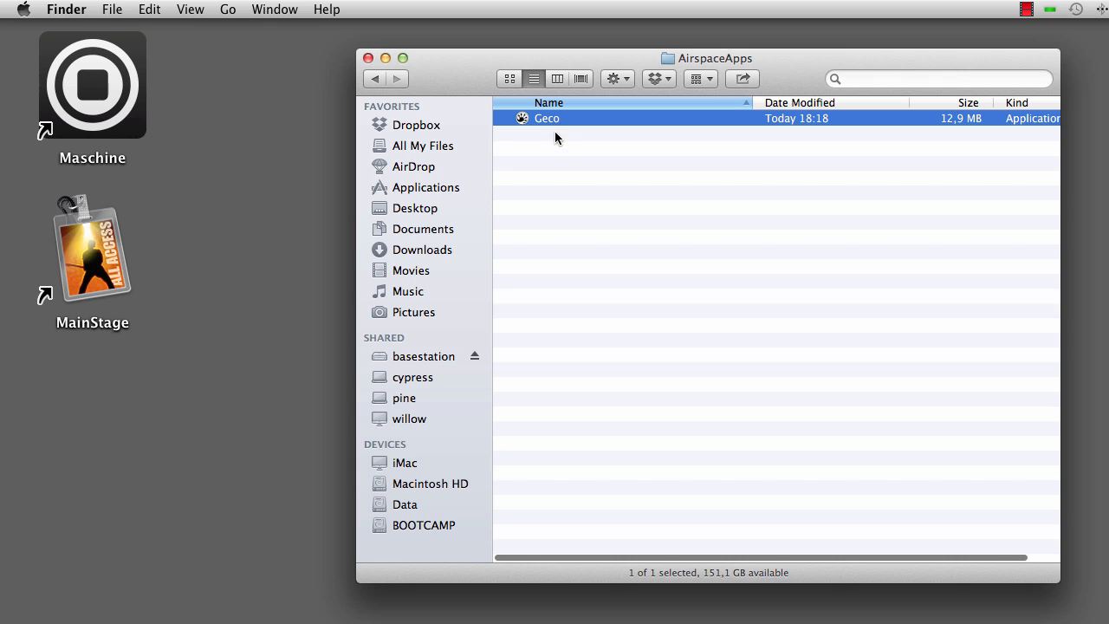
left_click_drag(547, 118, 263, 315)
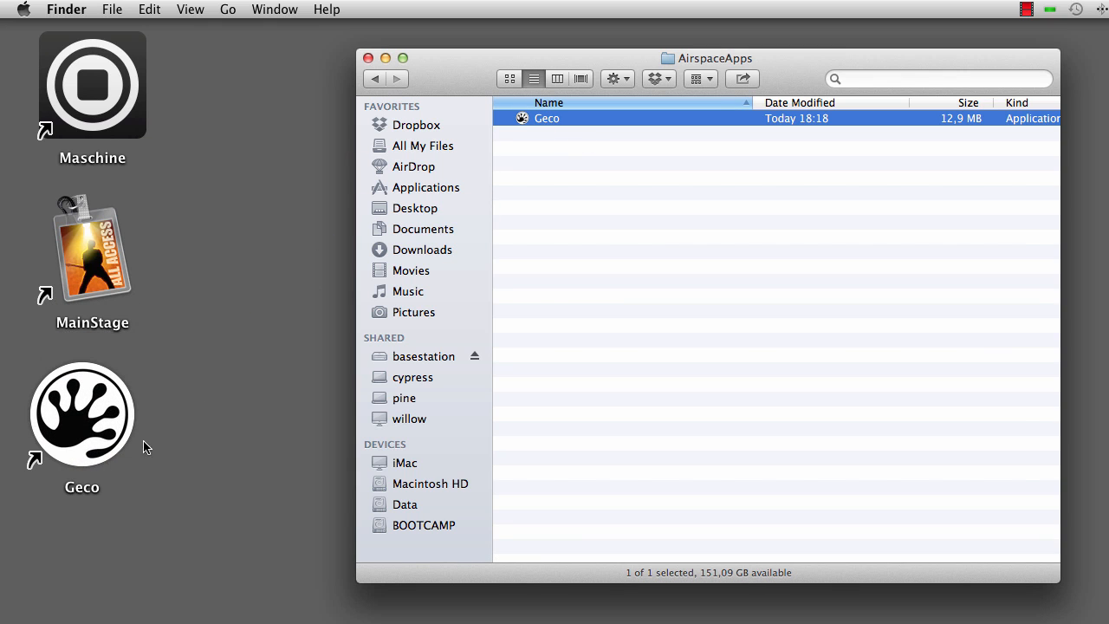
left_click(367, 59)
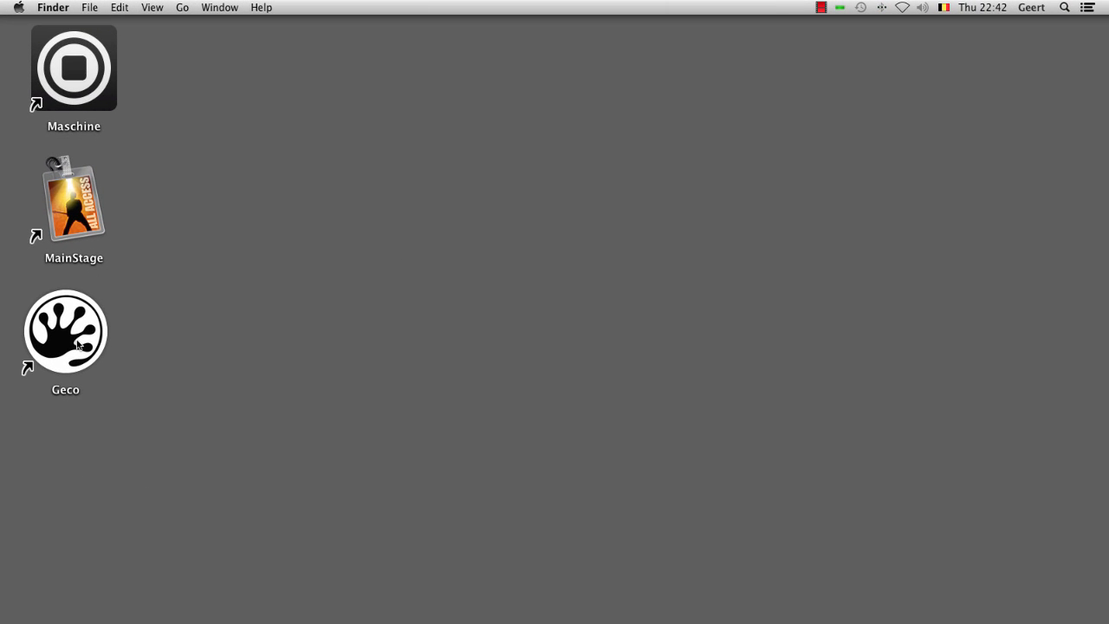
Step: Launch Geco from the desktop alias and move the Quick Start window to the top-left corner
double_click(66, 329)
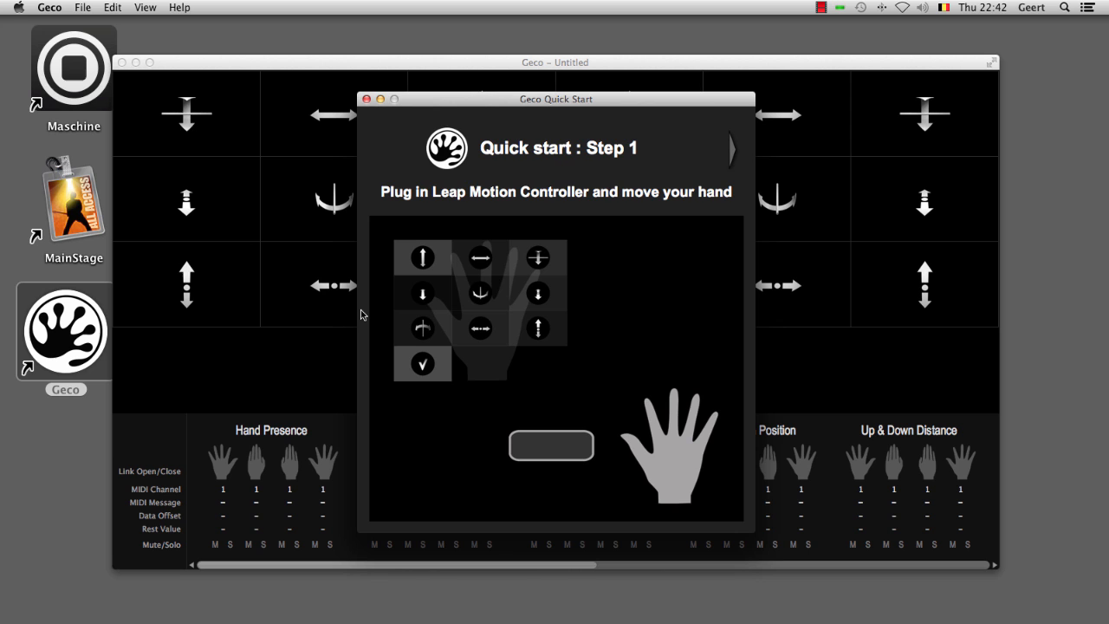
mouse_move(544, 104)
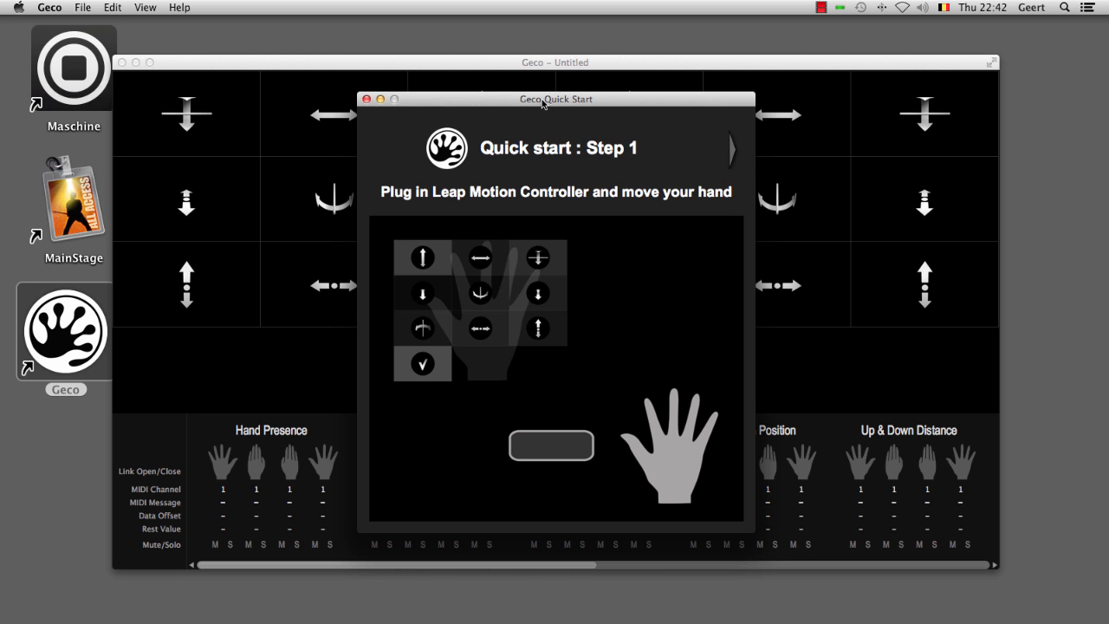
left_click_drag(554, 99, 201, 23)
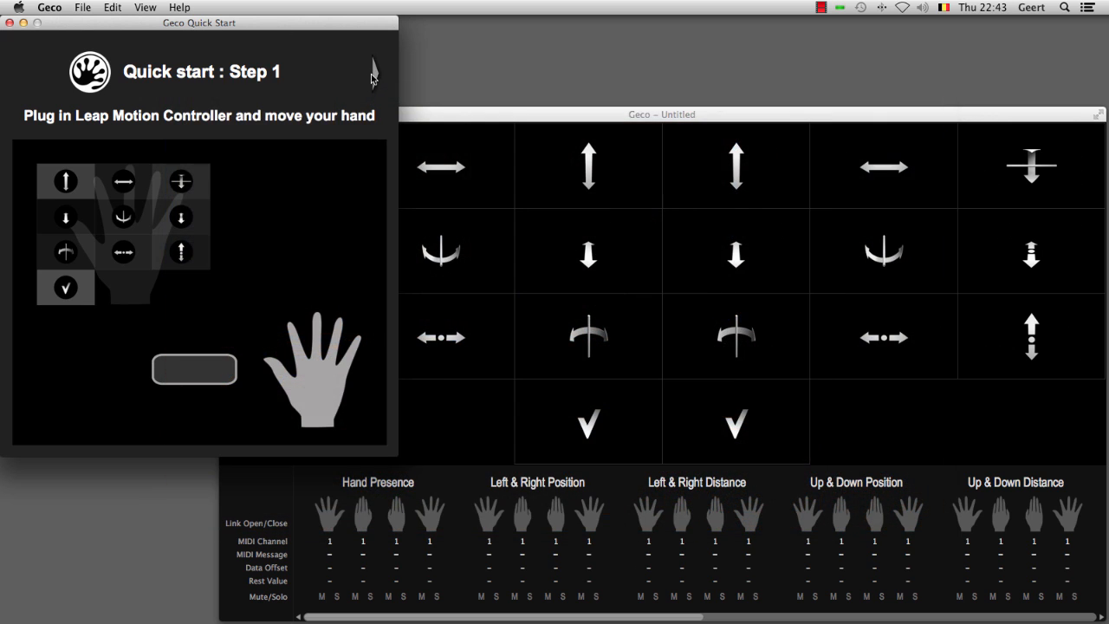
Step: Advance Quick Start to step 2 and highlight the up/down position gesture in the document
left_click(372, 73)
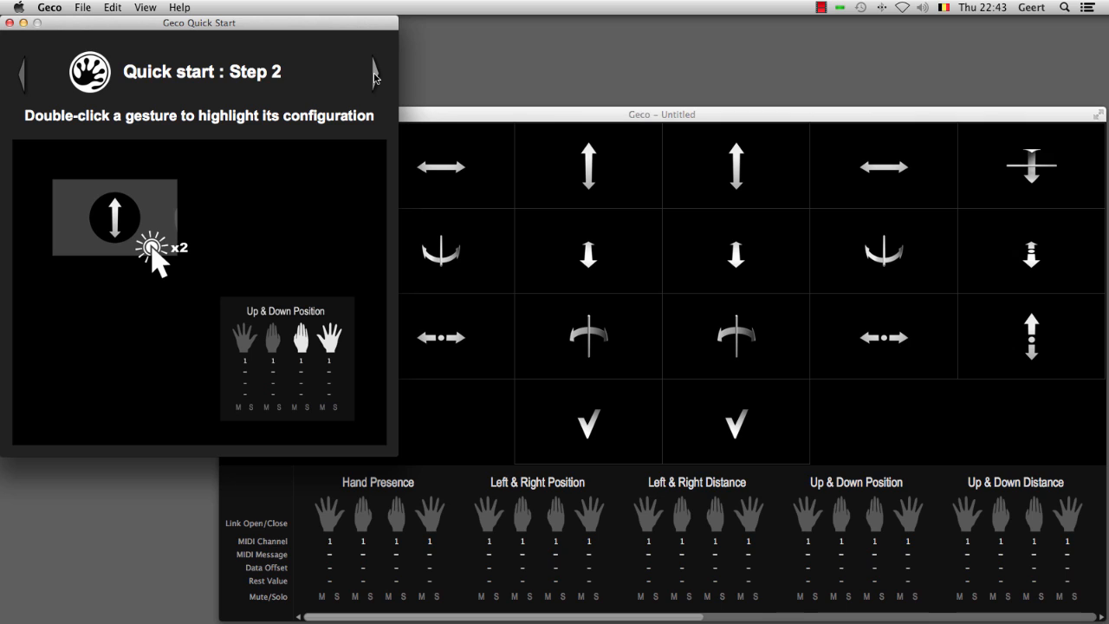
mouse_move(683, 152)
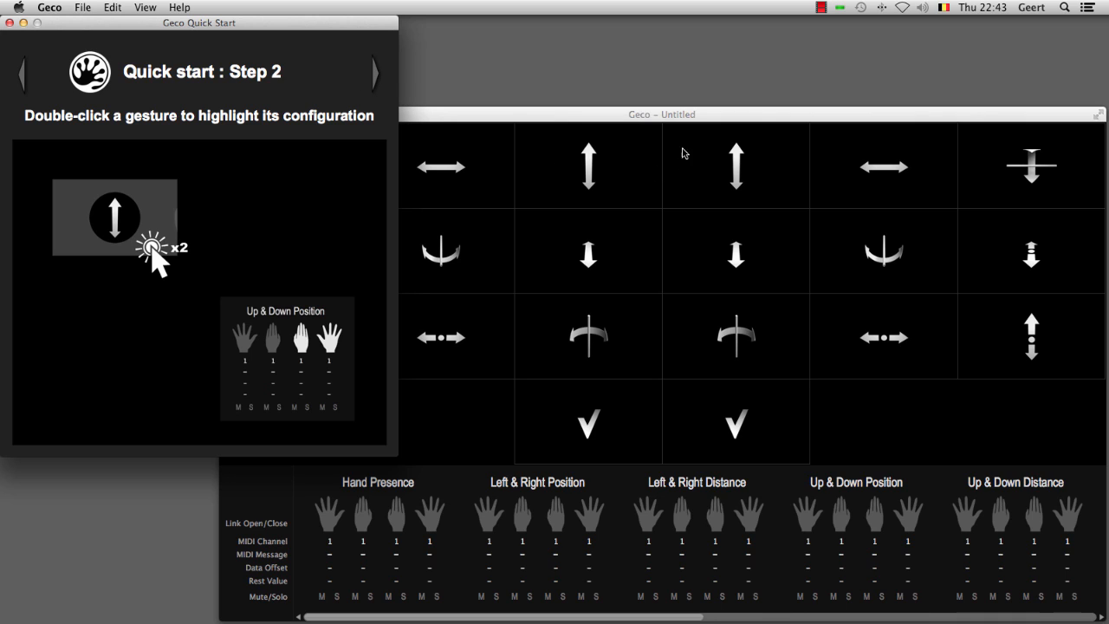
mouse_move(731, 176)
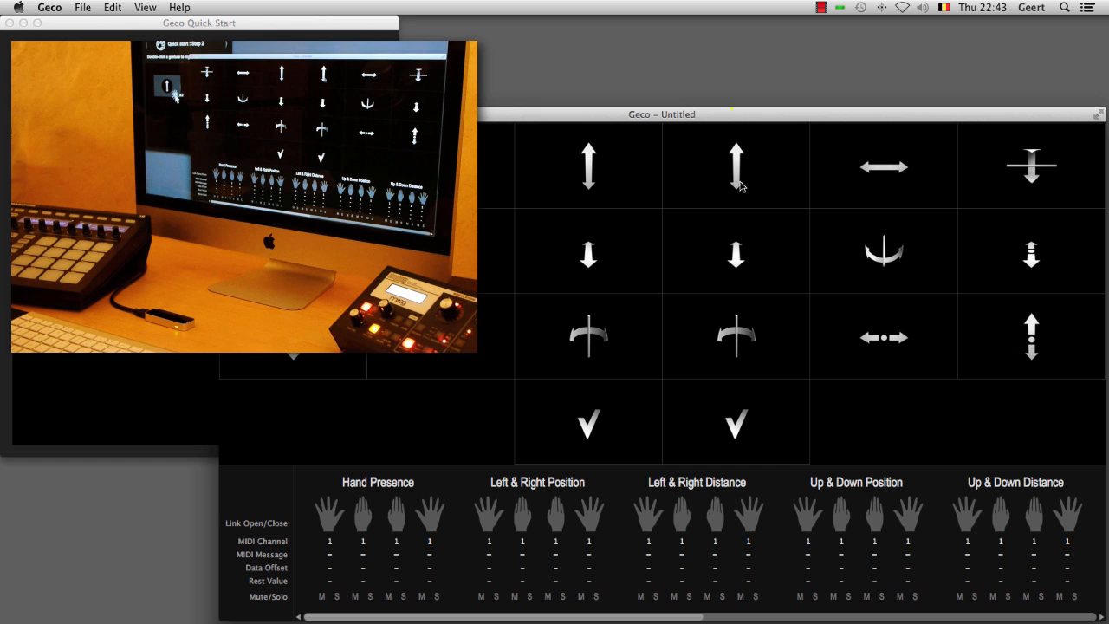
left_click(735, 165)
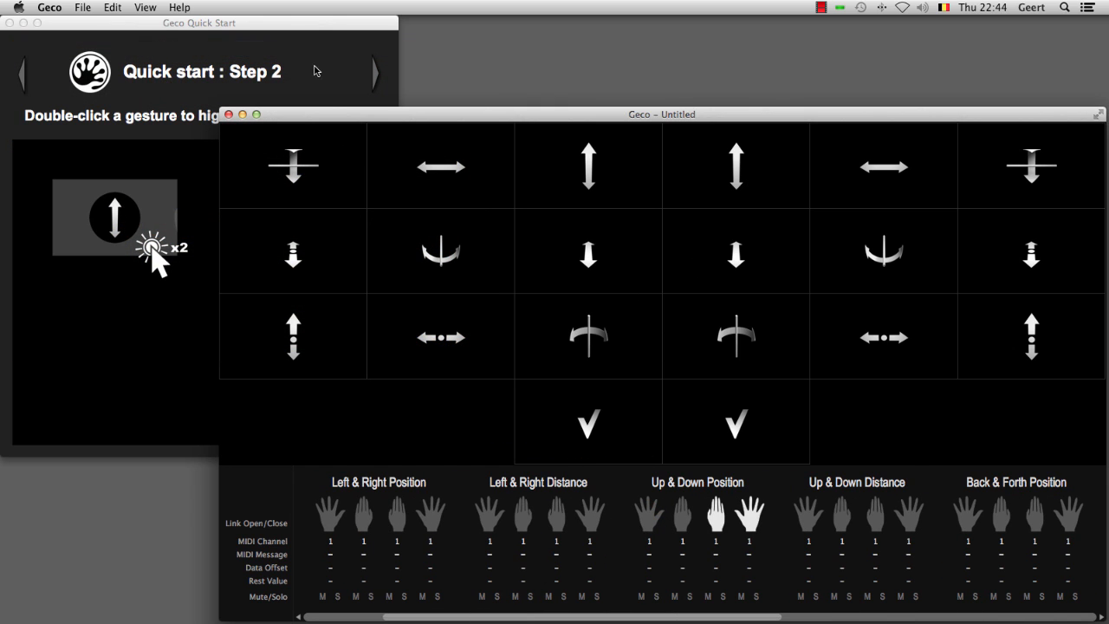
double_click(291, 166)
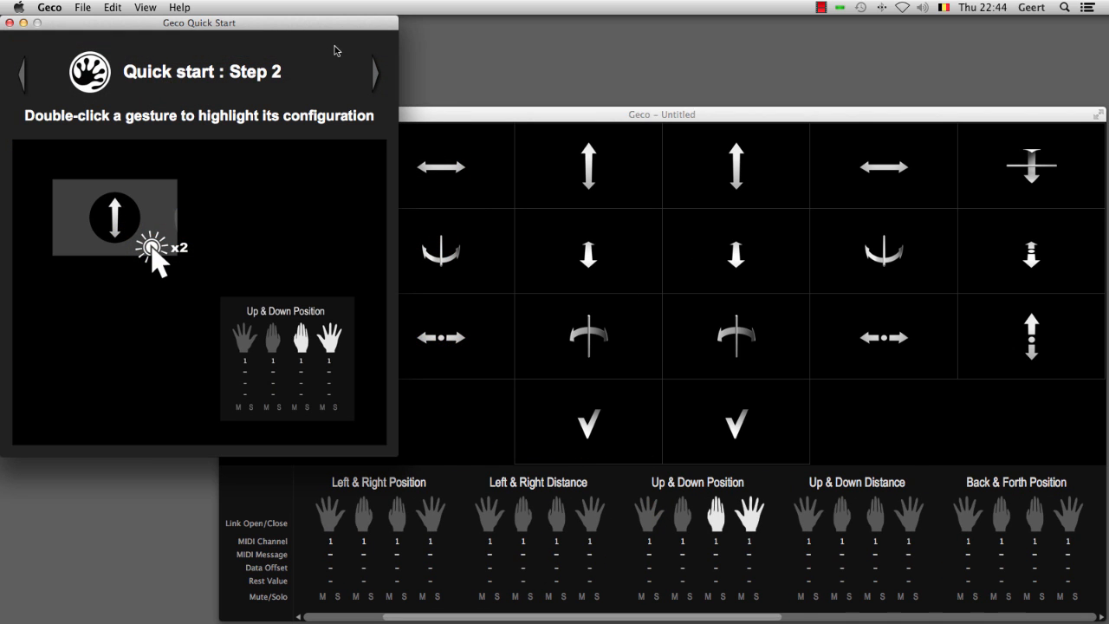
Step: Advance Quick Start to step 4 and list MIDI output ports in Document Settings
left_click(374, 73)
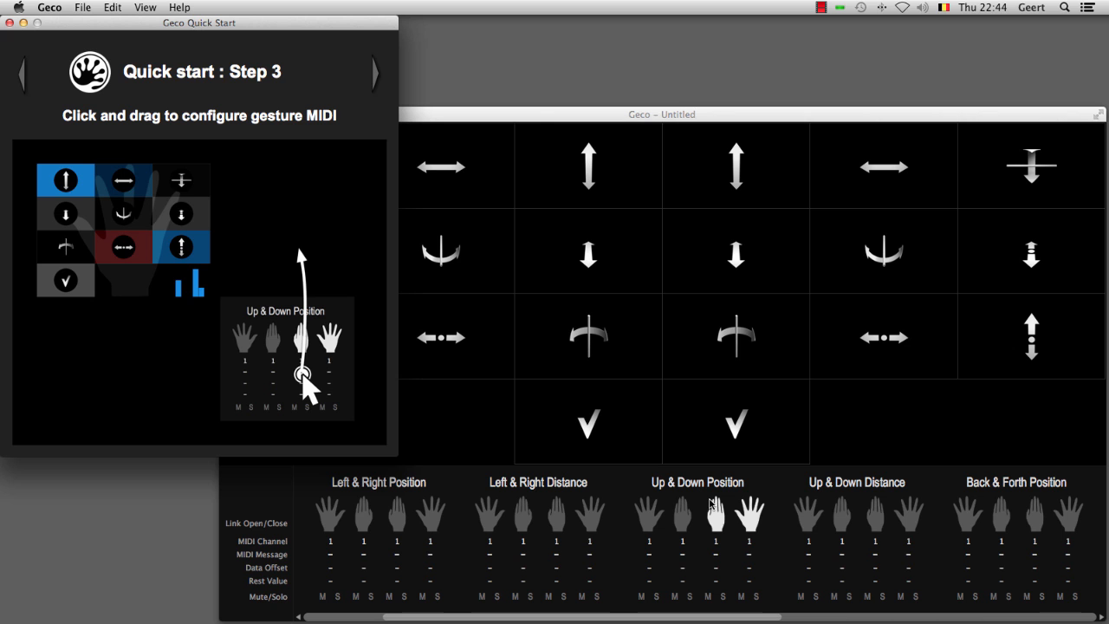
mouse_move(719, 526)
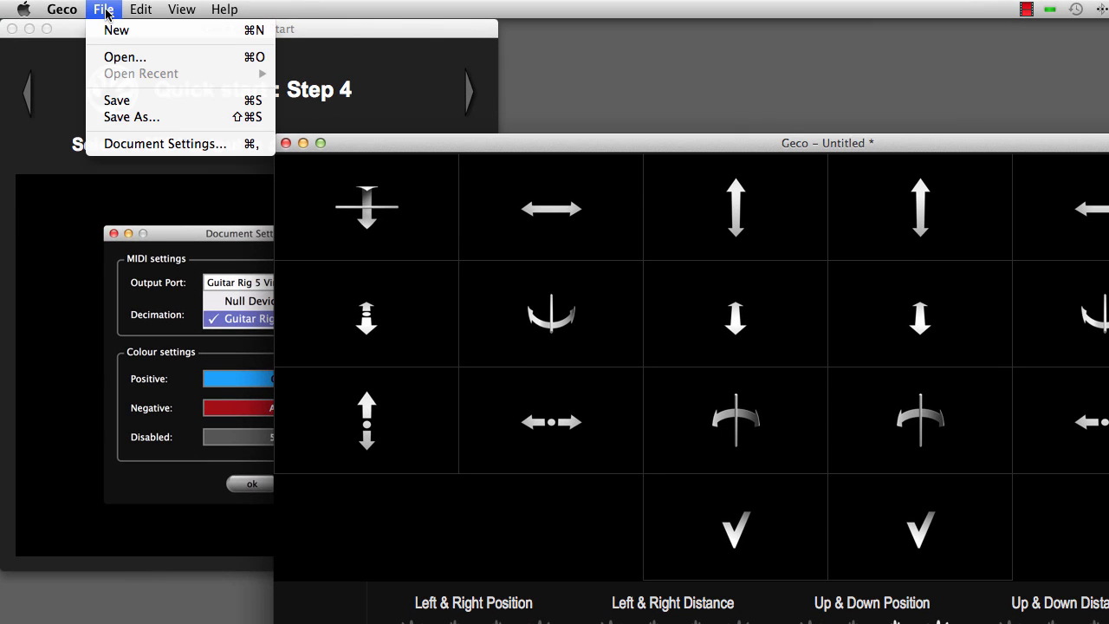
left_click(164, 142)
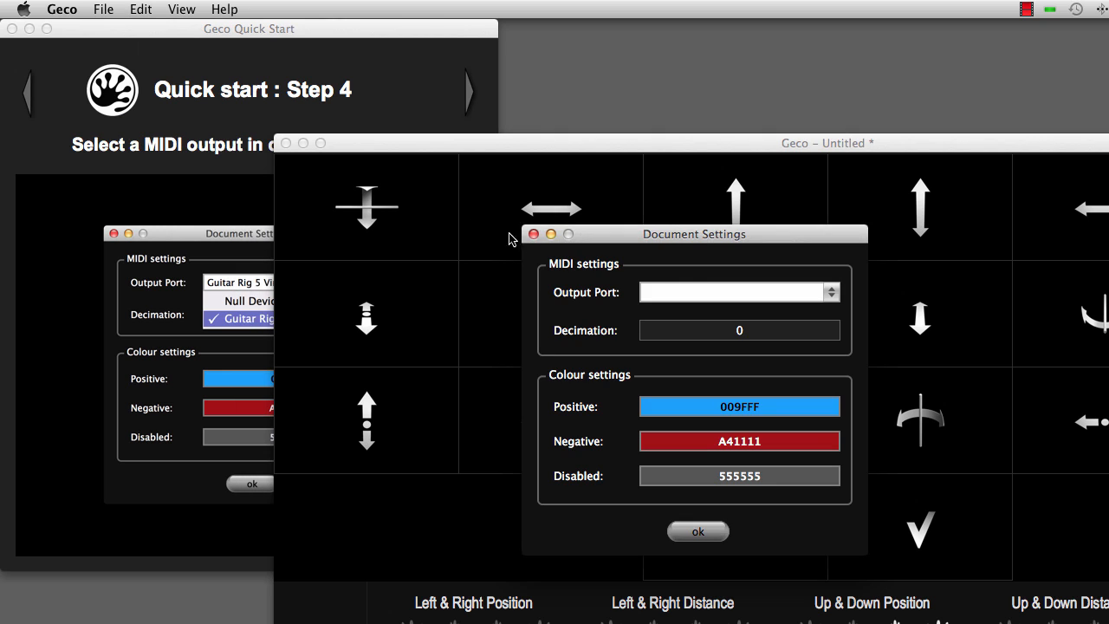
left_click(738, 291)
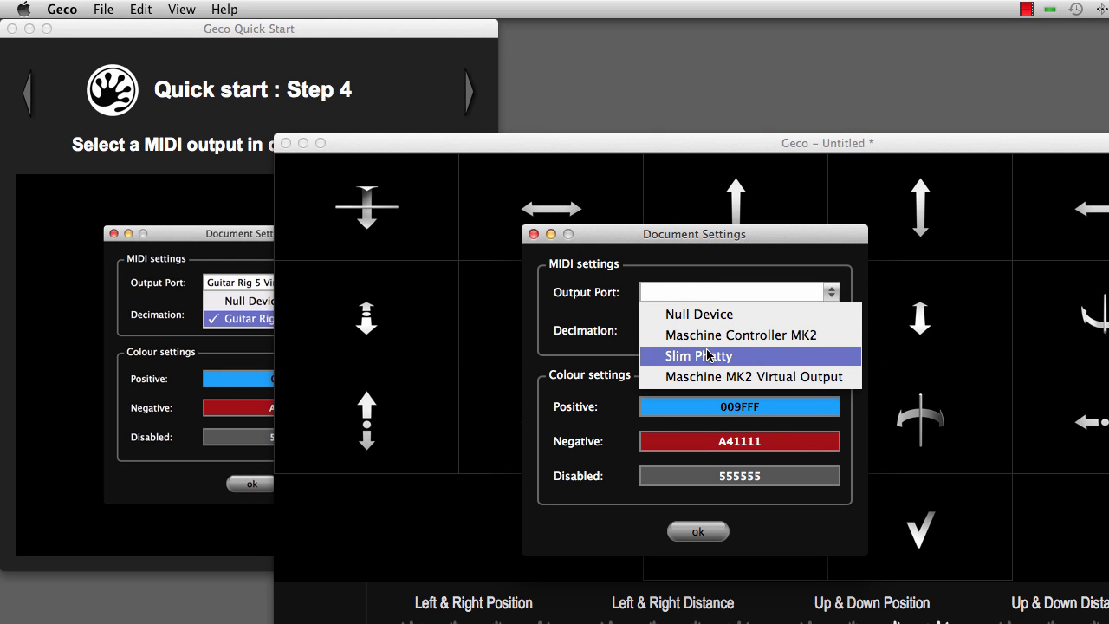